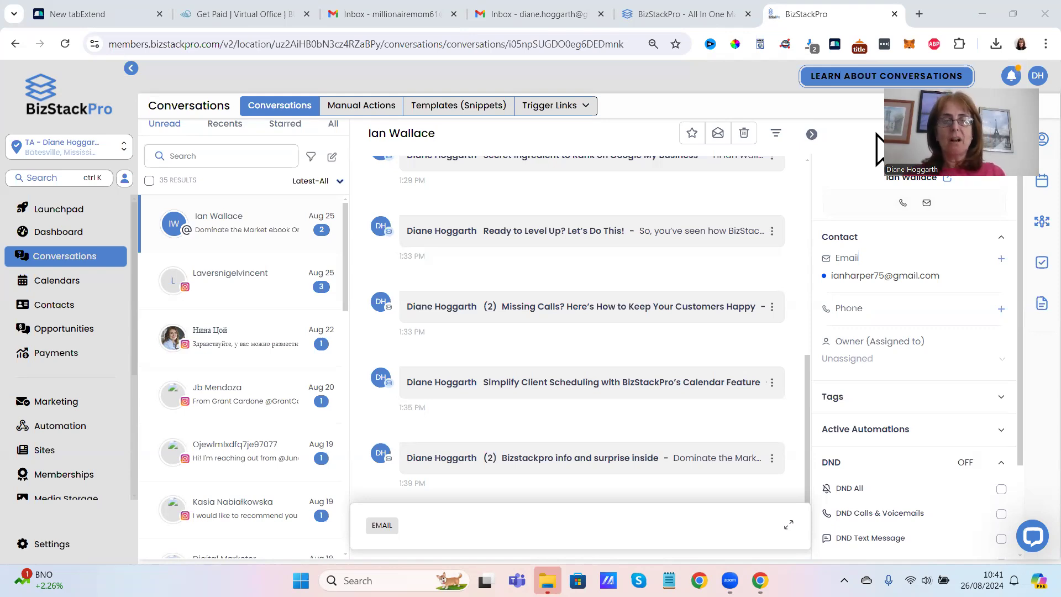
{"action": "mouse_move", "coordinate": [321, 396]}
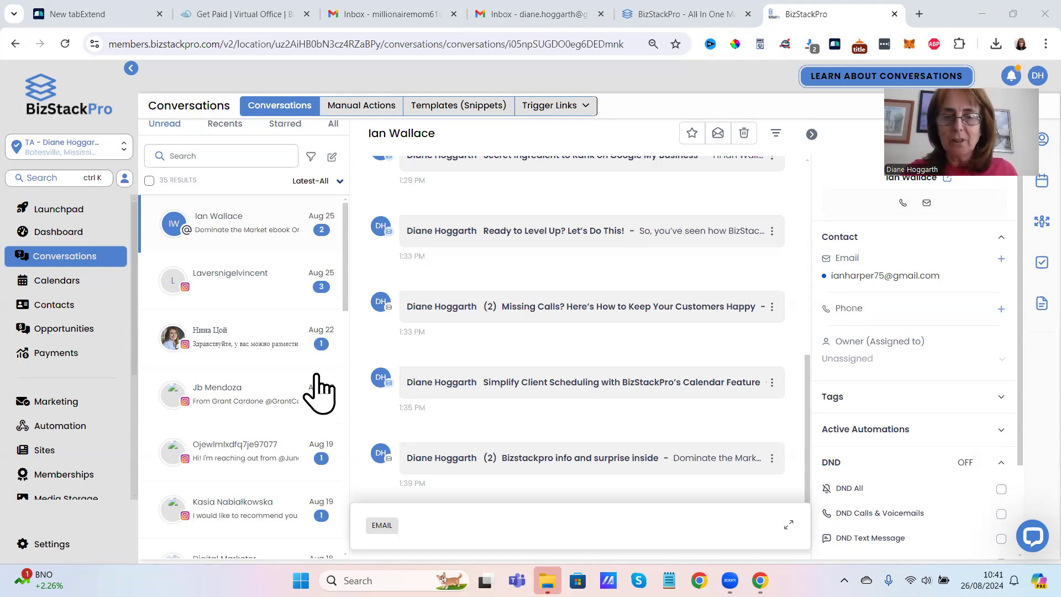
{"action": "mouse_move", "coordinate": [561, 379]}
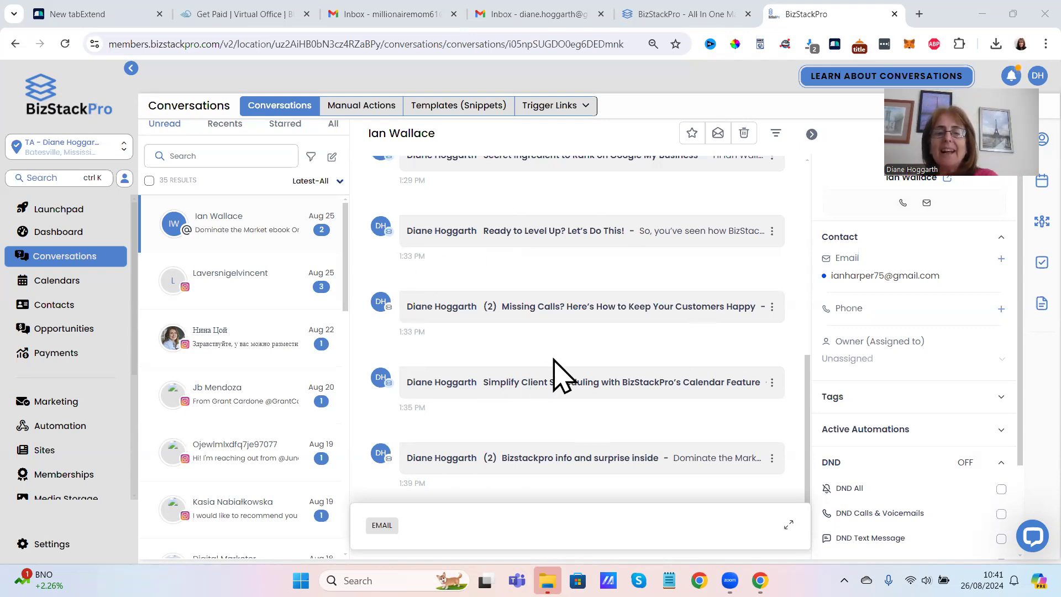
{"action": "mouse_move", "coordinate": [545, 305]}
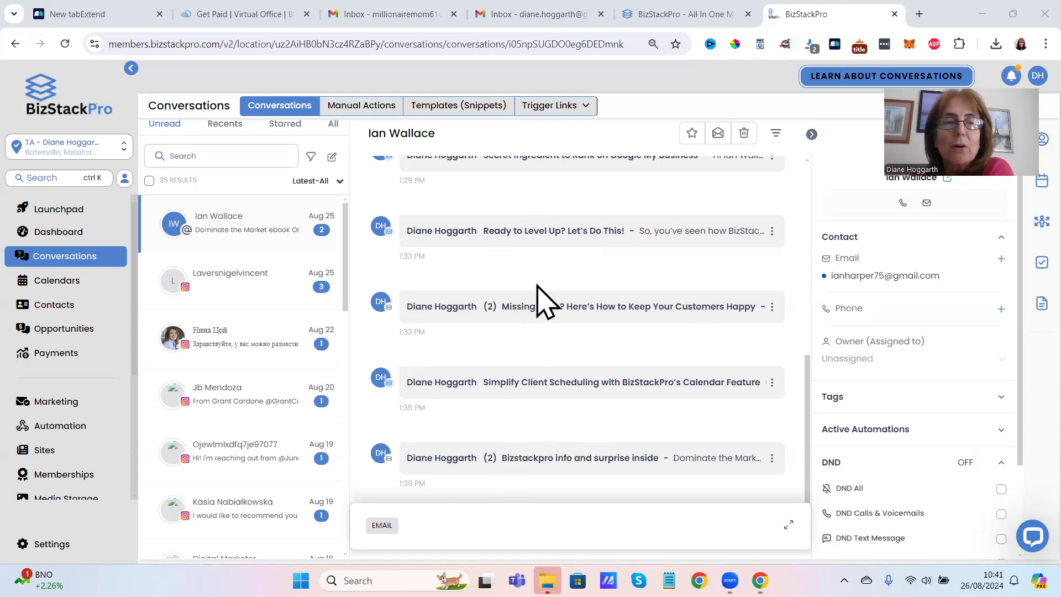
{"action": "mouse_move", "coordinate": [65, 255]}
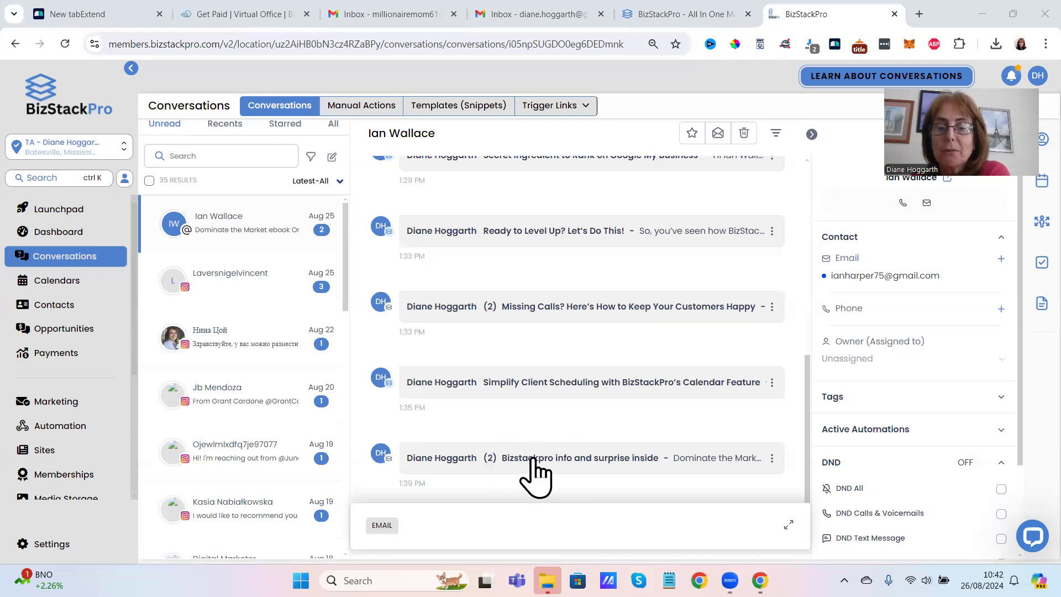
{"action": "left_click", "coordinate": [583, 458]}
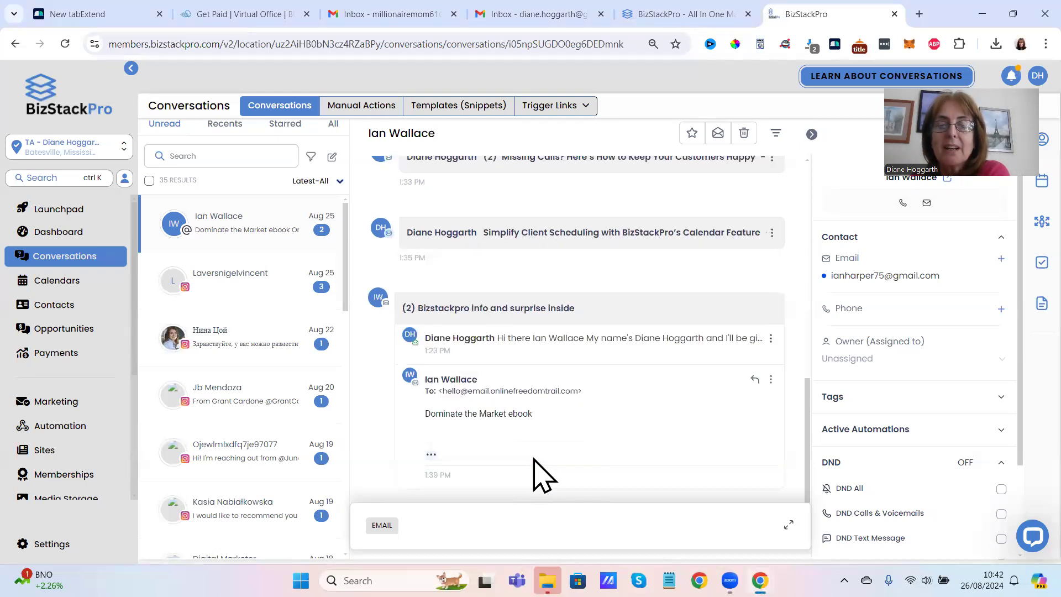
{"action": "mouse_move", "coordinate": [491, 437]}
{"action": "type", "text": "Dominate the market"}
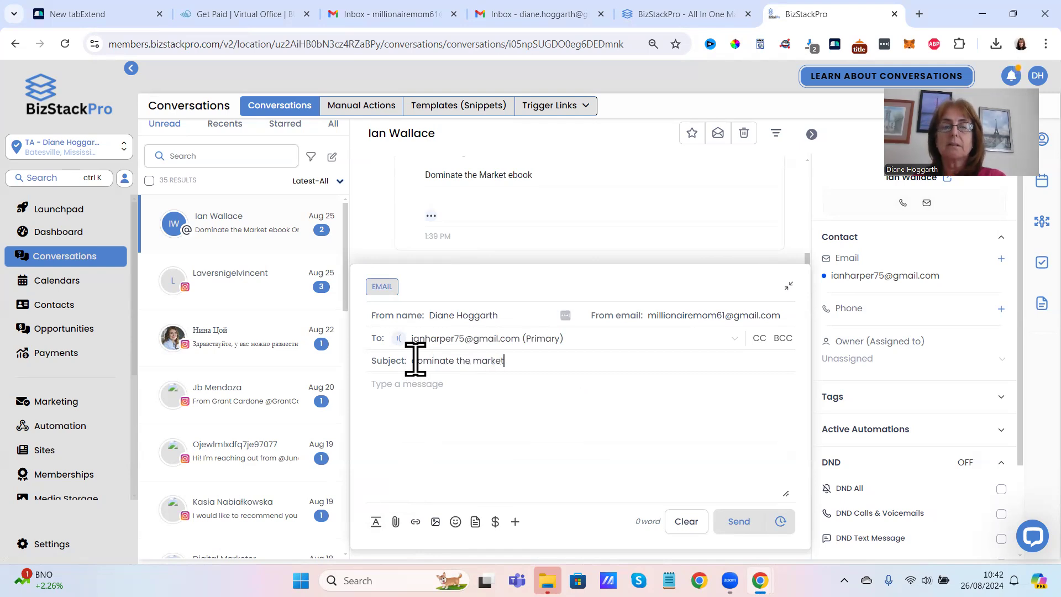
{"action": "type", "text": "free ebo"}
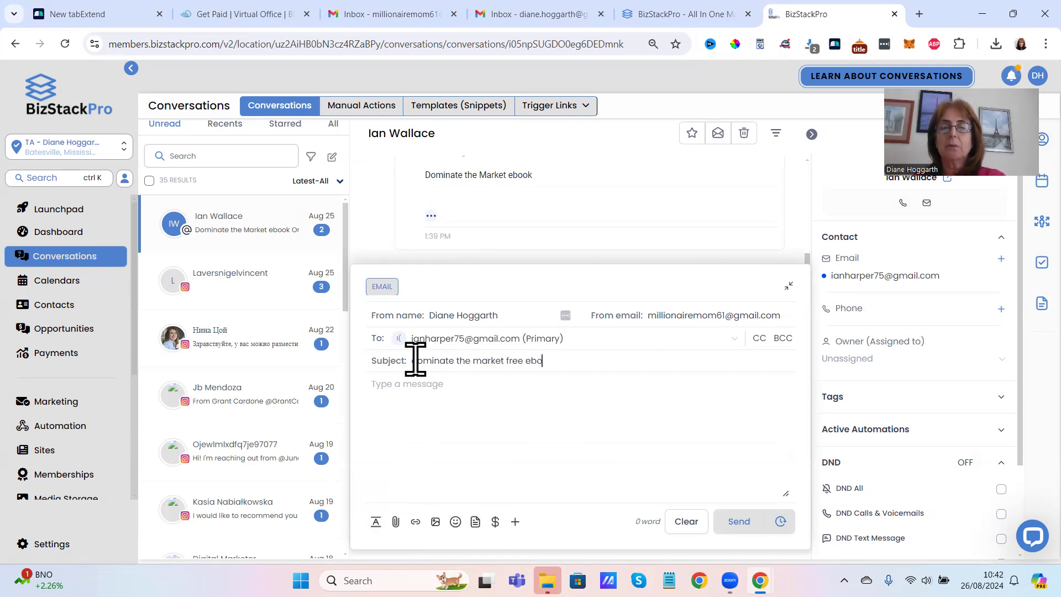
{"action": "type", "text": "ok enlosed"}
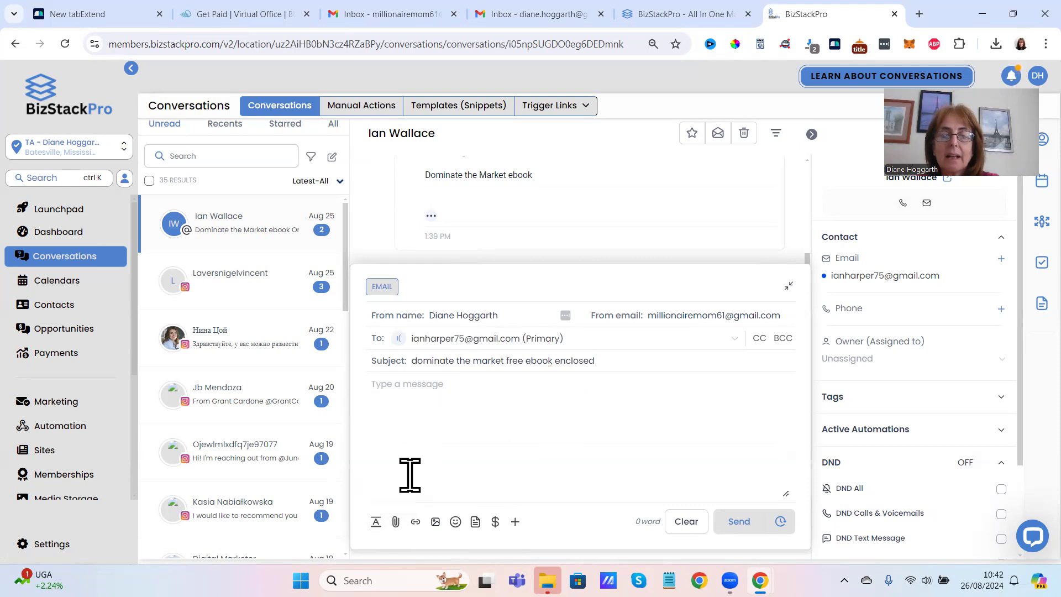
{"action": "left_click", "coordinate": [395, 520]}
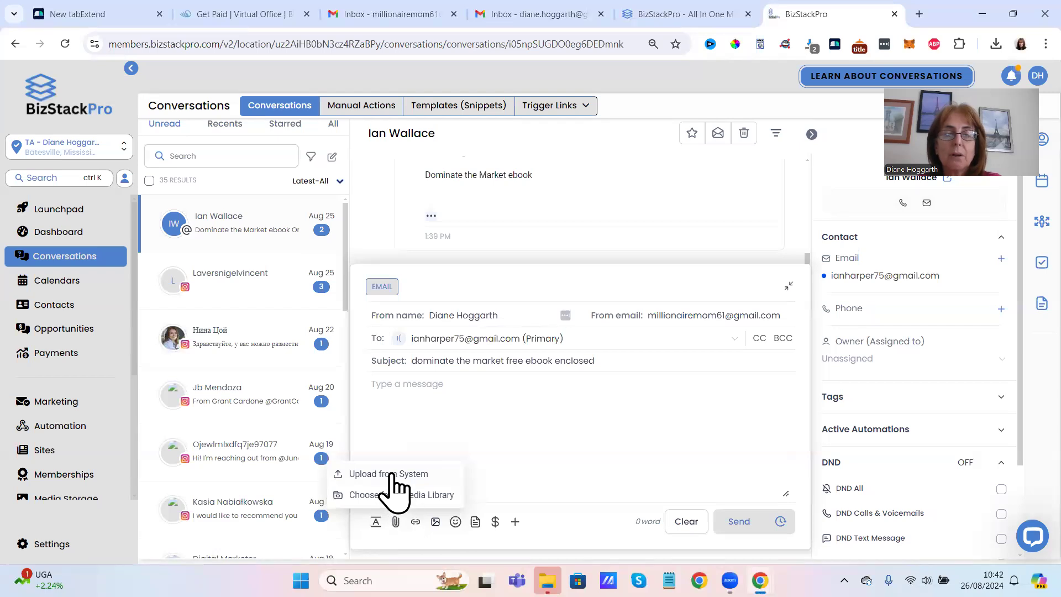
Step: Upload the Dominate the Market ebook PDF from Downloads as an attachment
{"action": "left_click", "coordinate": [390, 474]}
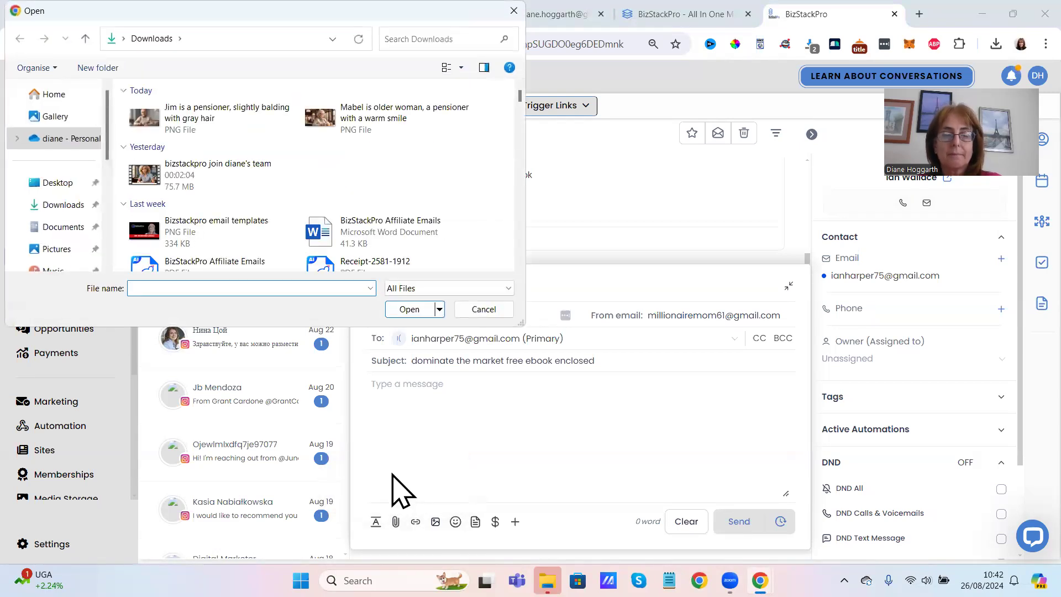
{"action": "type", "text": "domi"}
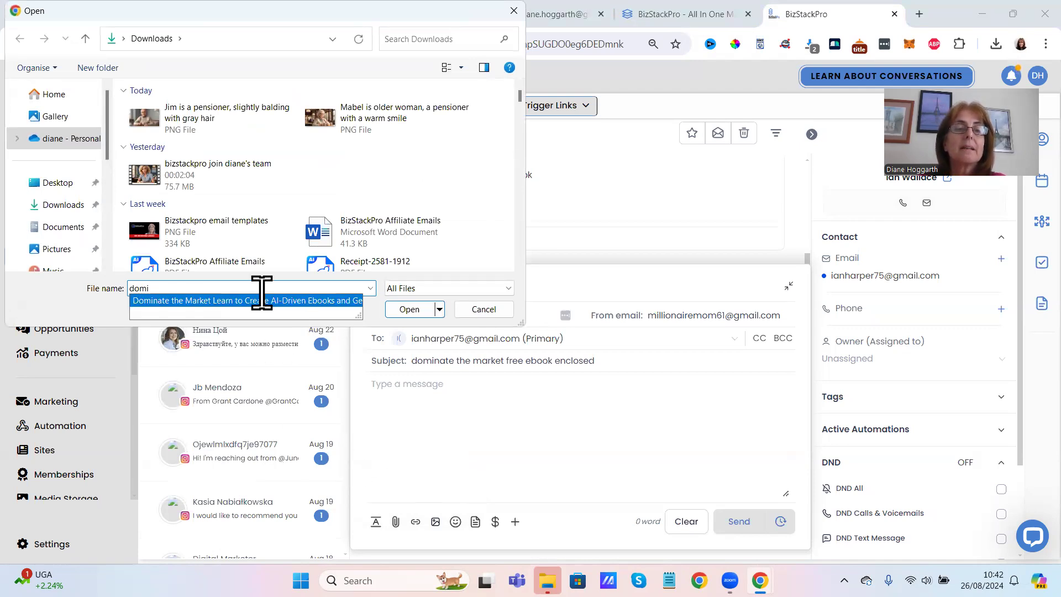
{"action": "mouse_move", "coordinate": [189, 318]}
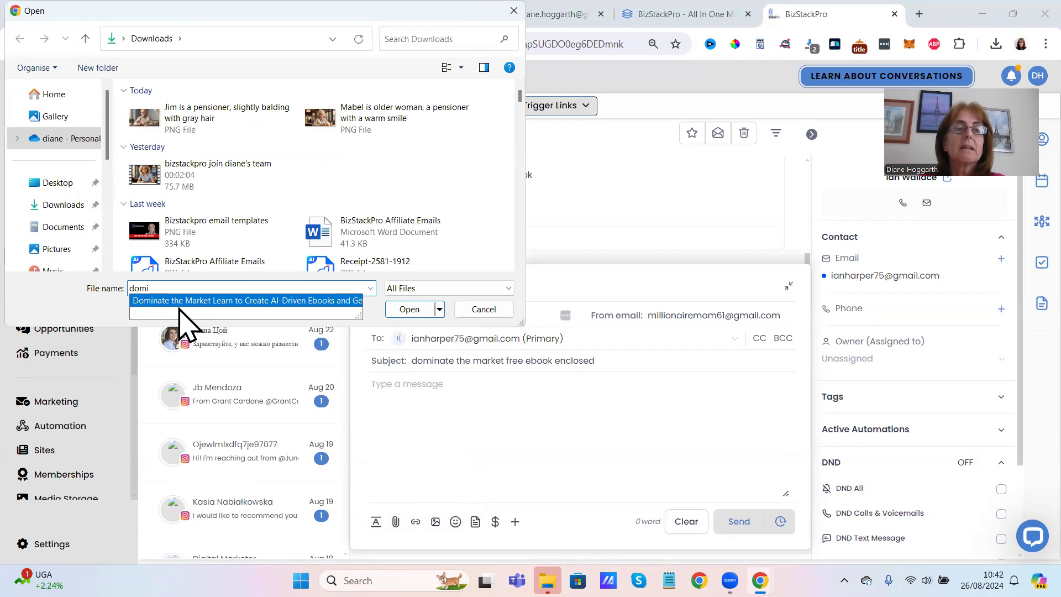
{"action": "left_click", "coordinate": [245, 300]}
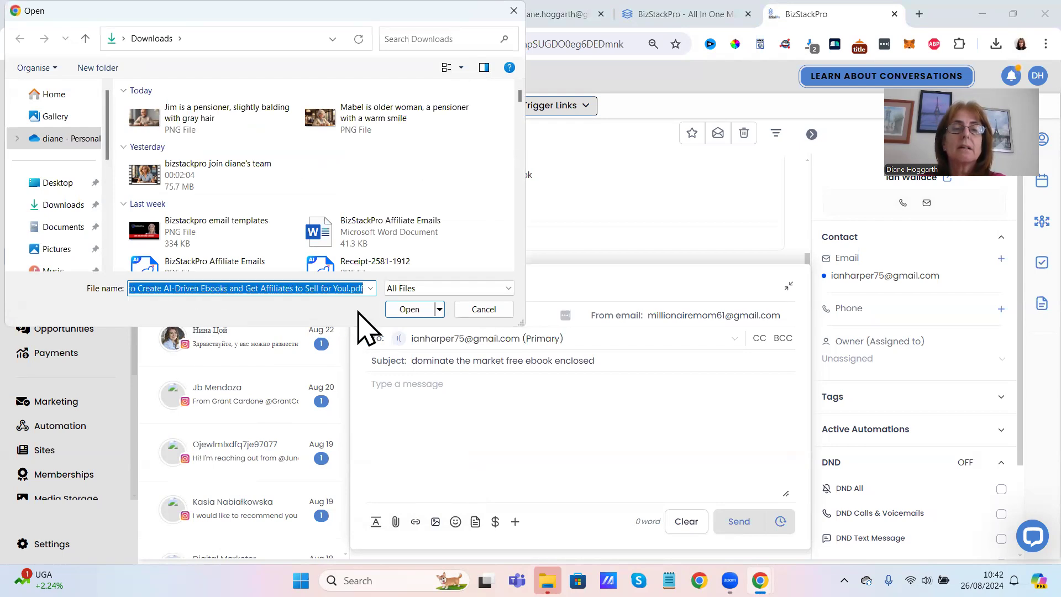
{"action": "left_click", "coordinate": [409, 309]}
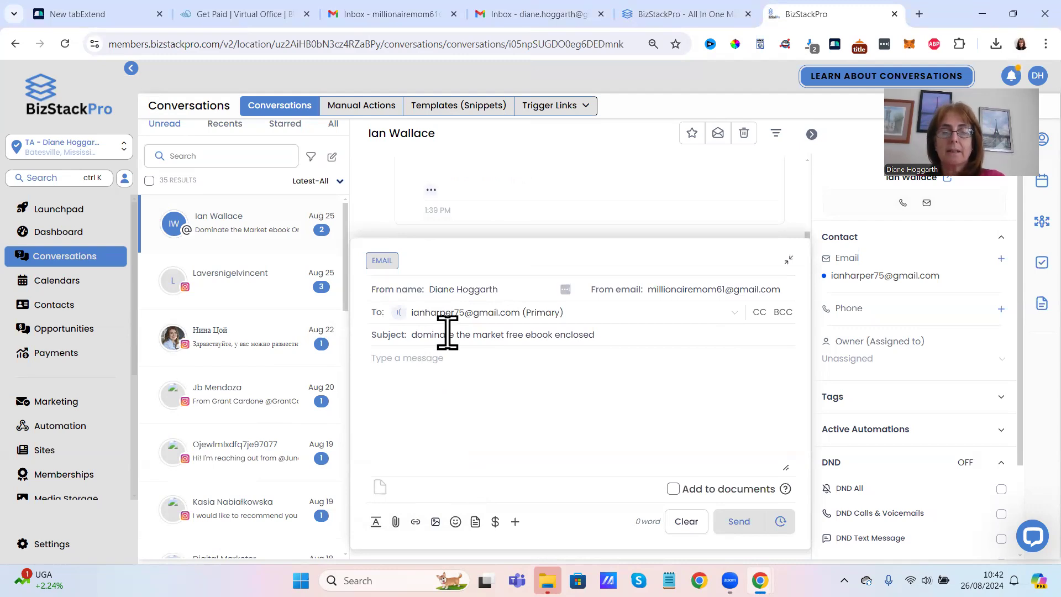
Step: Write the body 'Thanks for replying / Here's your free ebook / Regards Diane'
{"action": "type", "text": "Thanks for rp"}
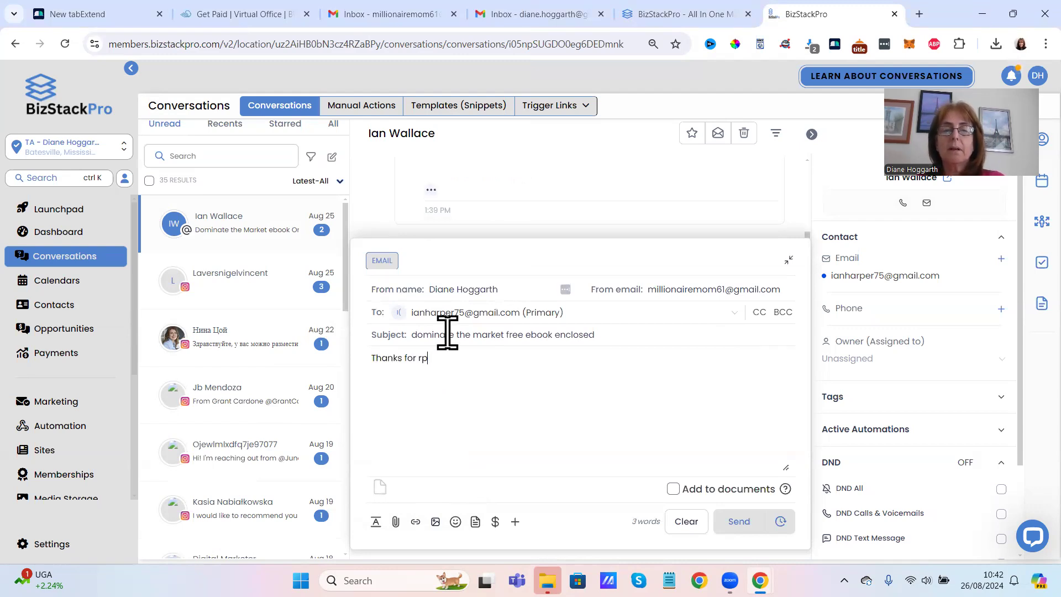
{"action": "type", "text": "lying"}
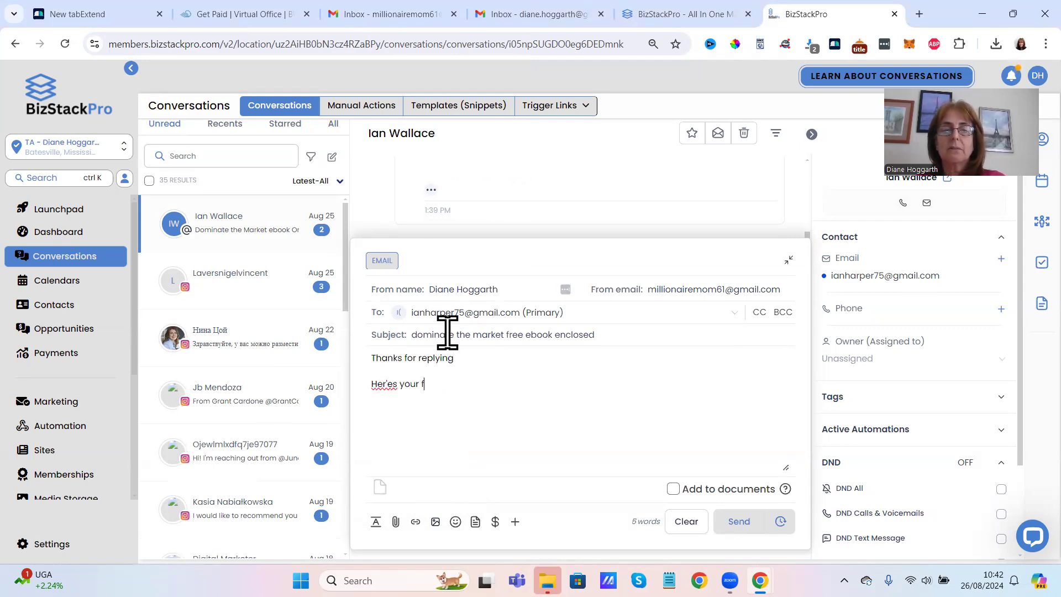
{"action": "type", "text": "free ebook"}
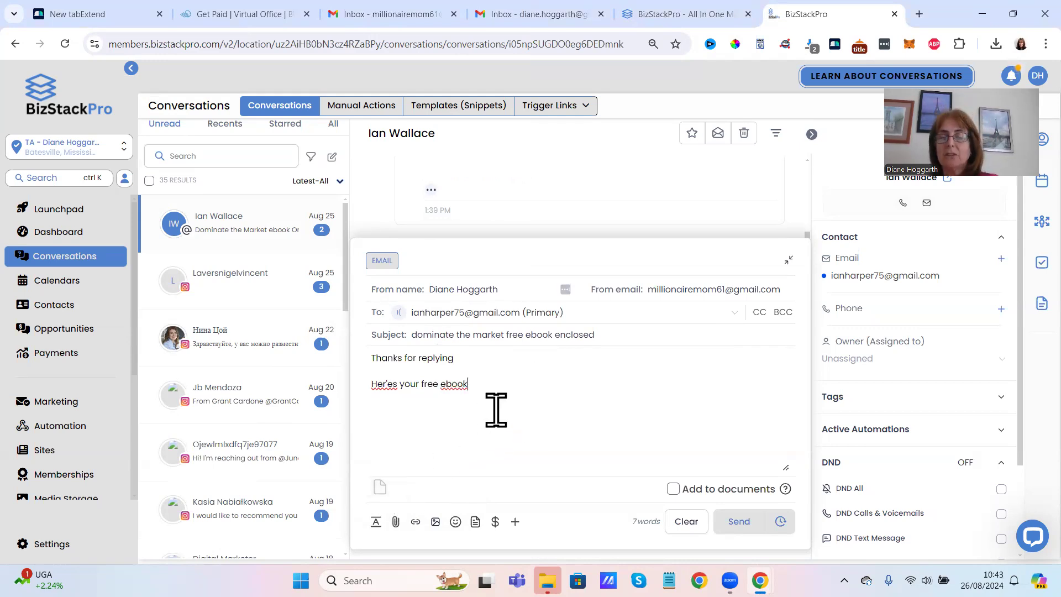
{"action": "type", "text": "Regard"}
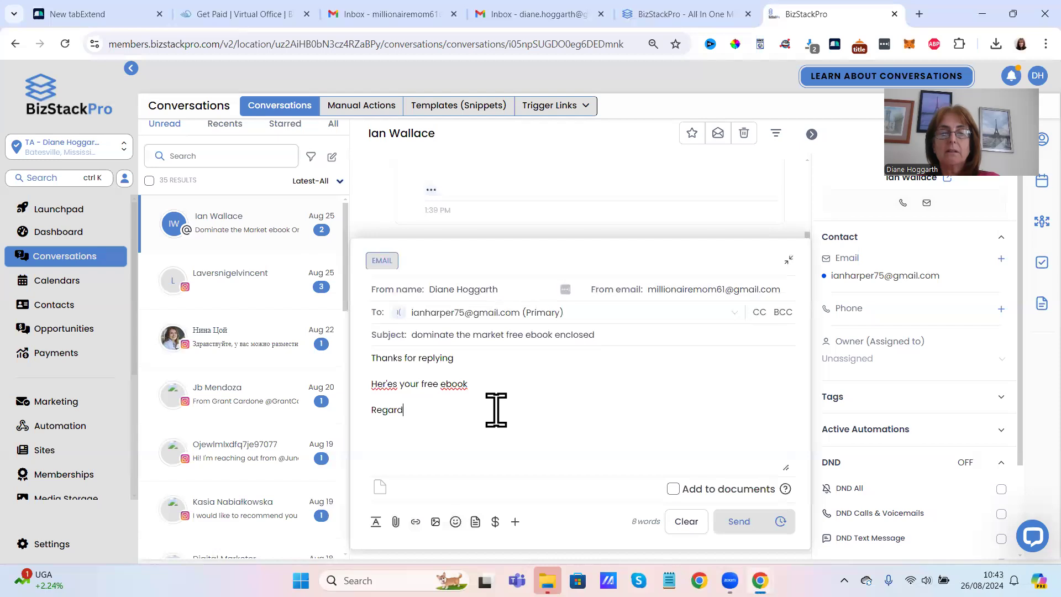
{"action": "type", "text": "s"}
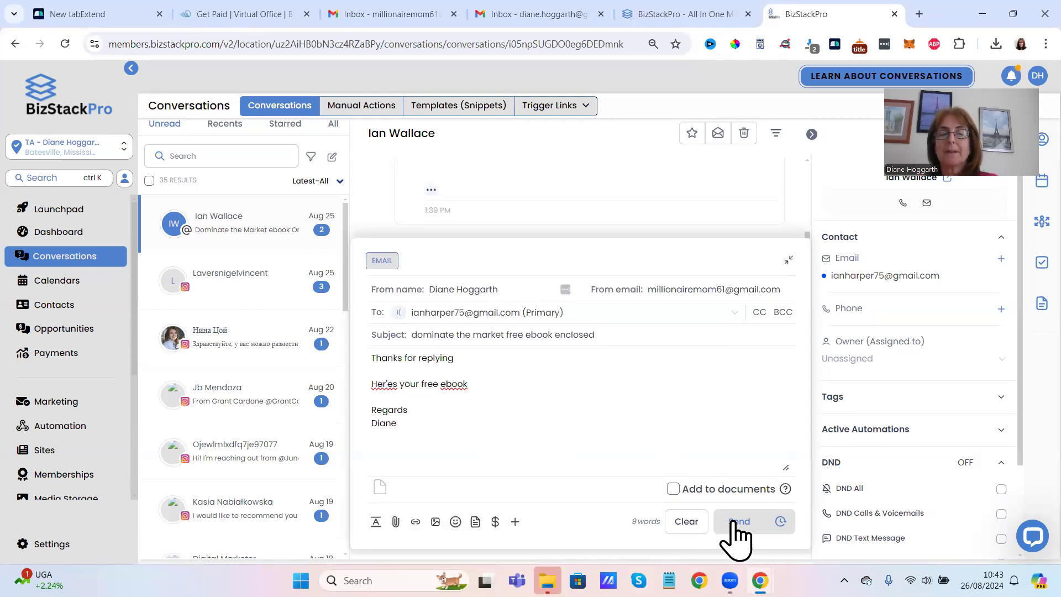
Step: Send the reply and collapse the composer to see it in the thread dated Aug 26th
{"action": "left_click", "coordinate": [736, 520]}
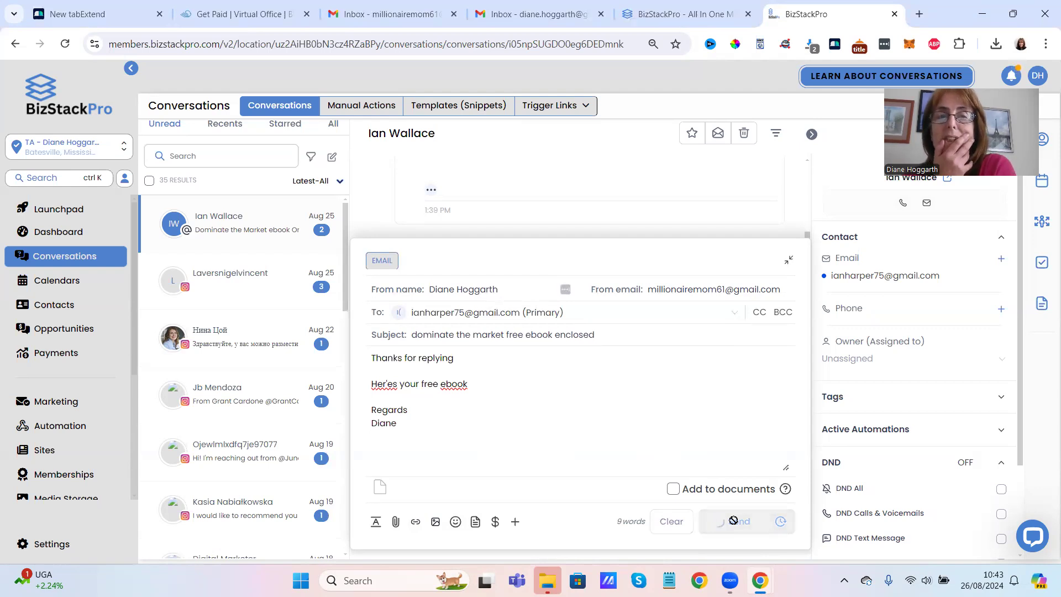
{"action": "left_click", "coordinate": [737, 521]}
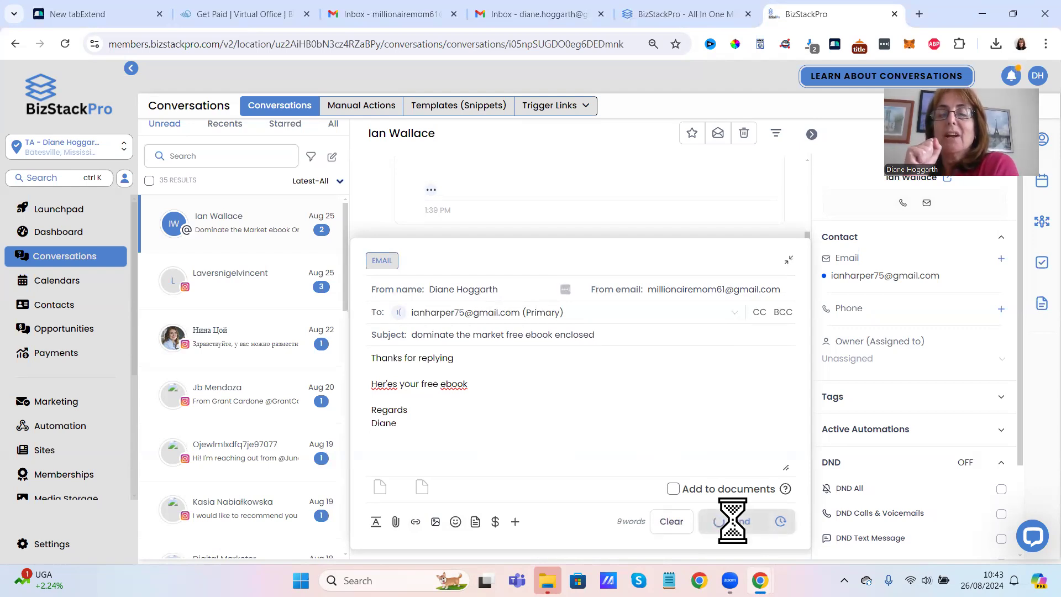
{"action": "left_click", "coordinate": [736, 521]}
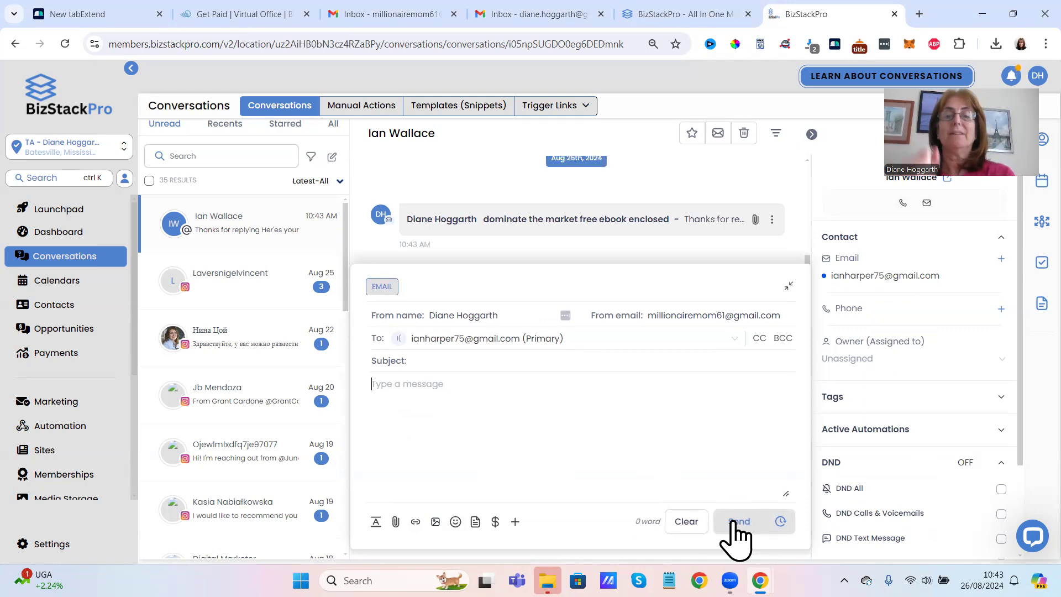
{"action": "mouse_move", "coordinate": [794, 312]}
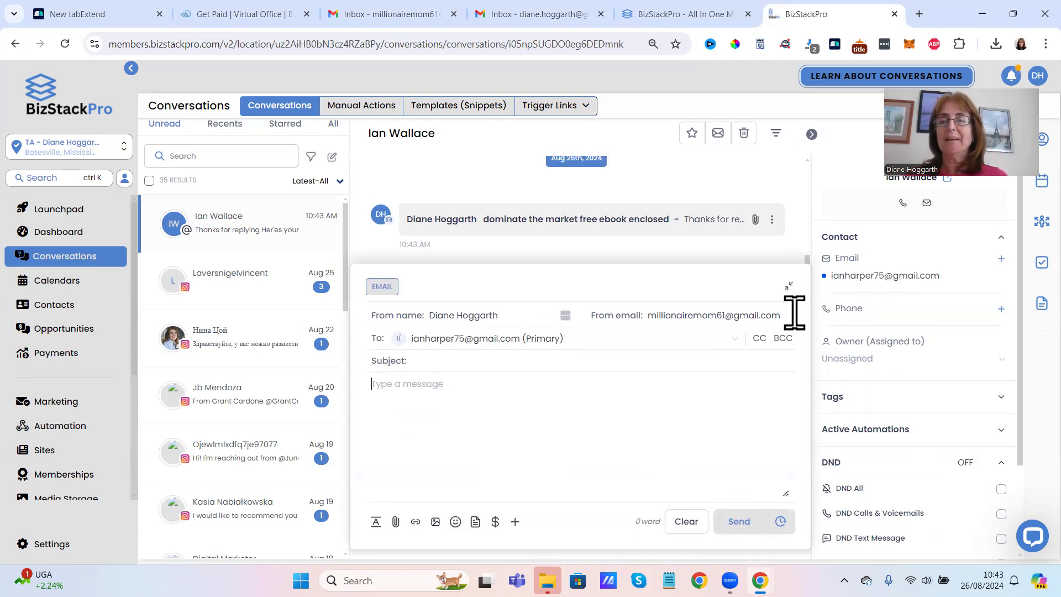
{"action": "left_click", "coordinate": [788, 285]}
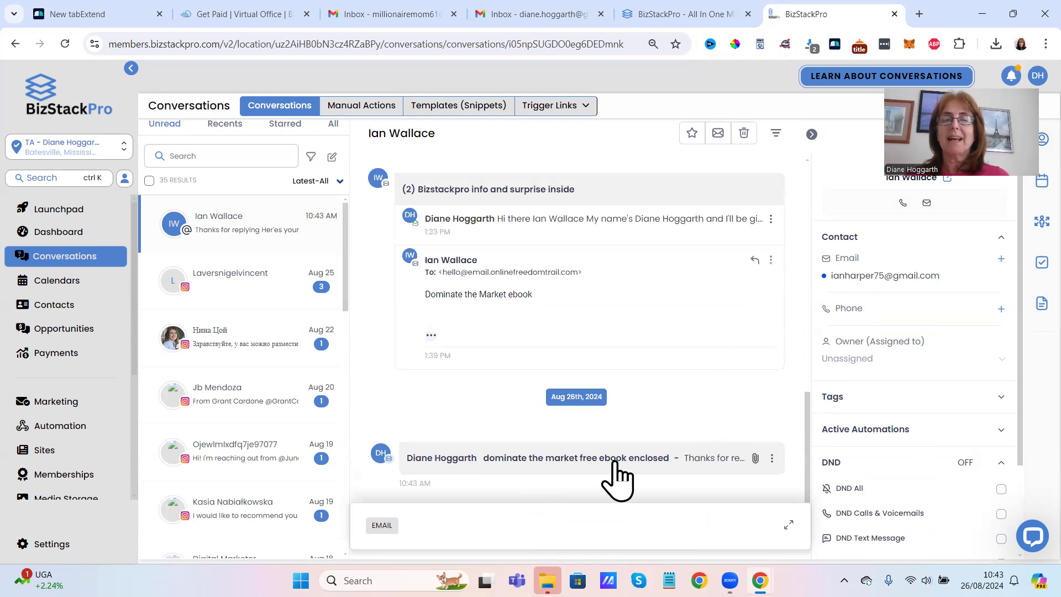
{"action": "mouse_move", "coordinate": [816, 446]}
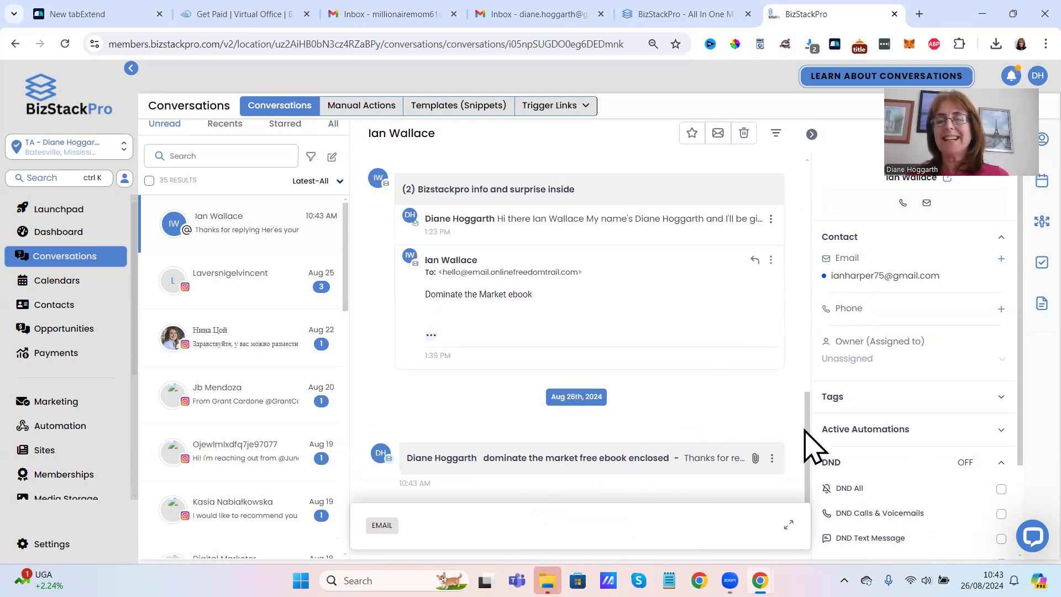